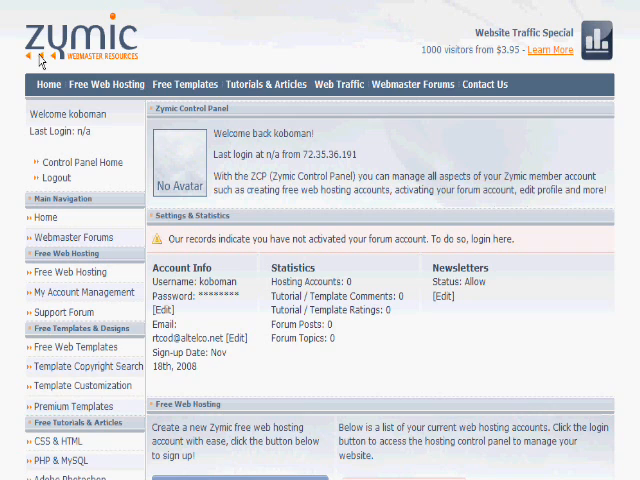
mouse_move(97, 52)
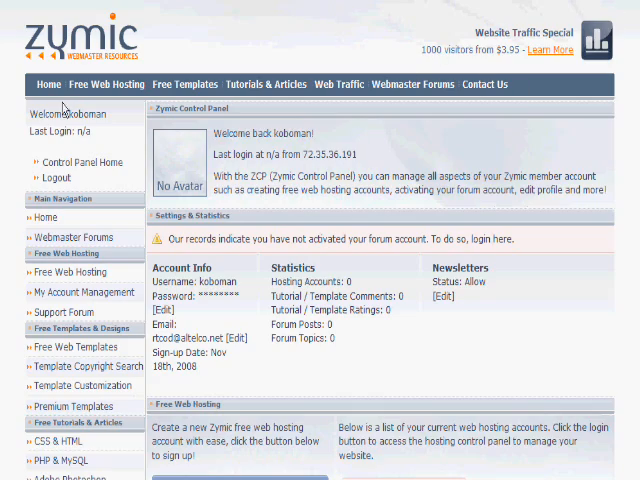
Scroll down to the Create New Web Host Account form under Free Web Hosting.
scroll(down, 3)
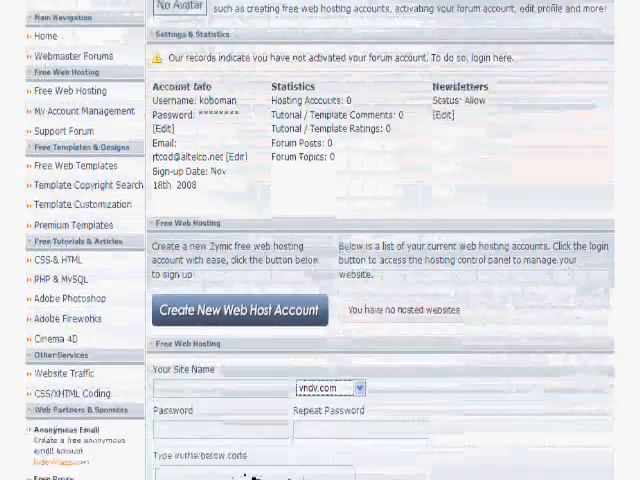
Enter site name koboman, matching passwords and verification words, and accept the Terms of Service.
scroll(down, 3)
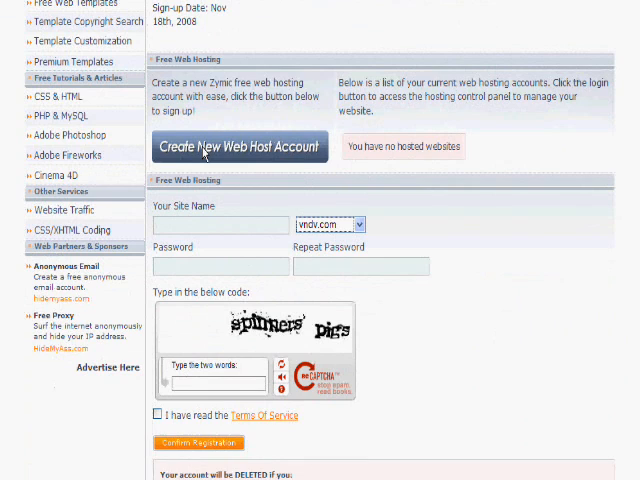
mouse_move(208, 232)
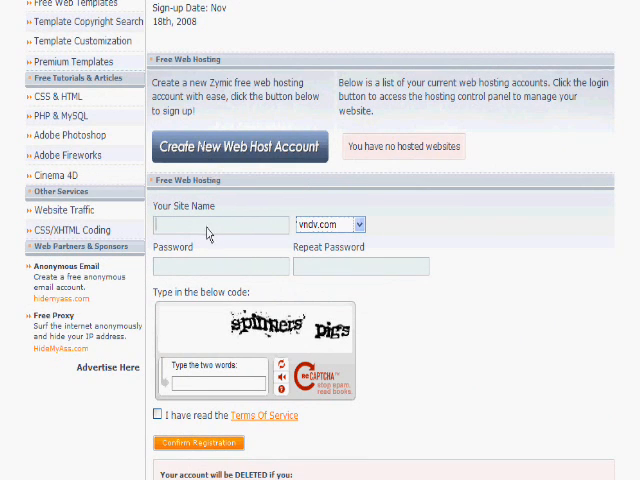
mouse_move(249, 238)
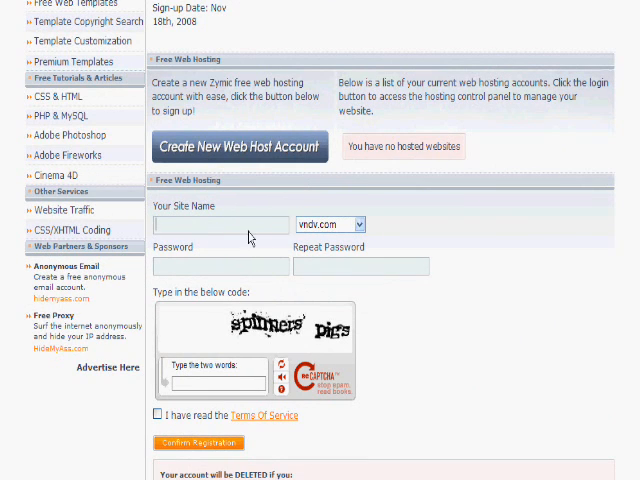
mouse_move(240, 240)
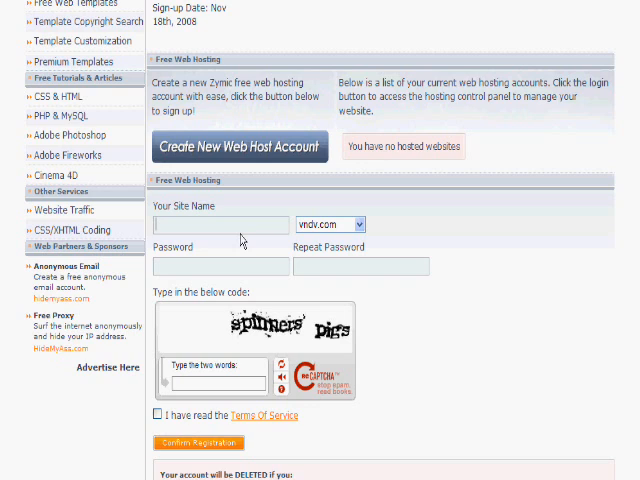
text(koboman)
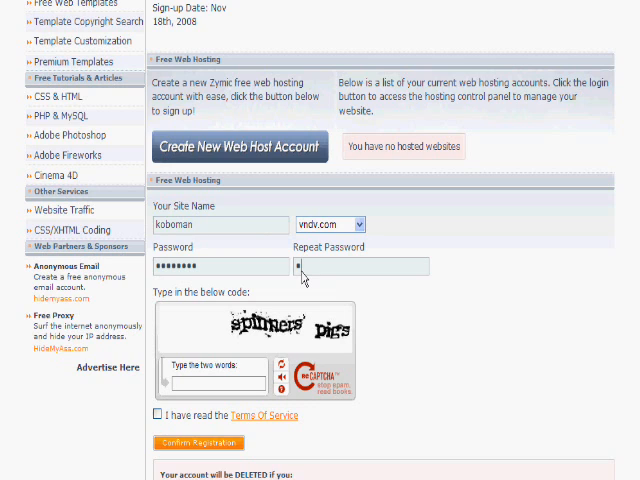
text(•••••)
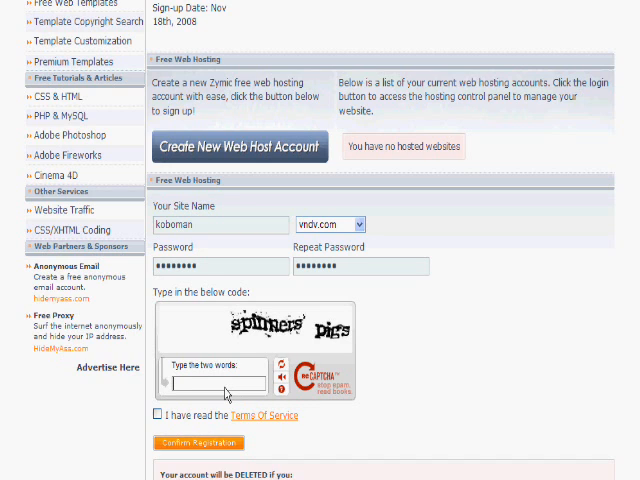
text(spinner)
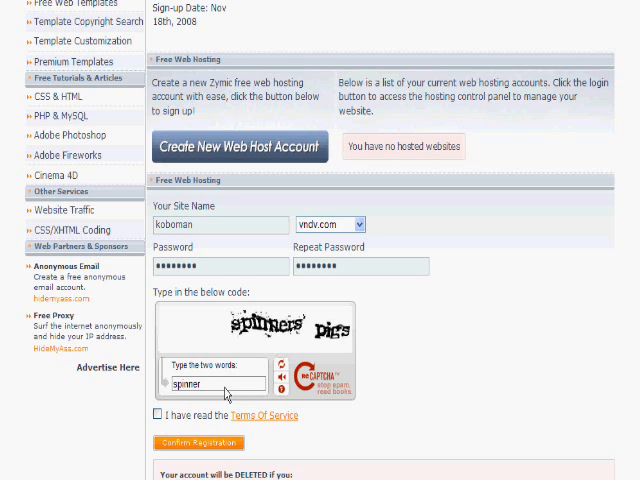
text(s)
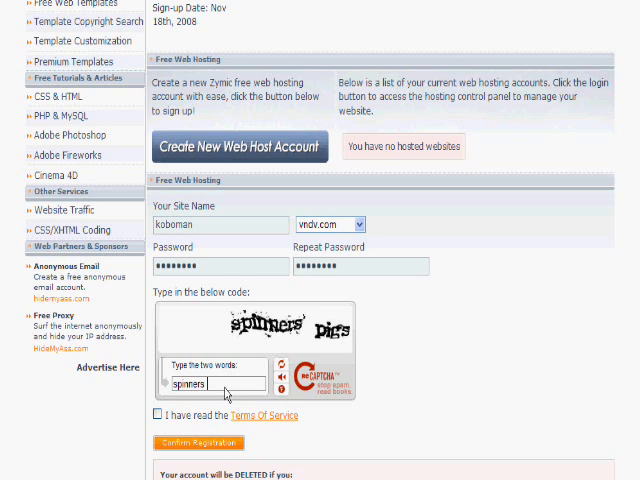
text(pigs)
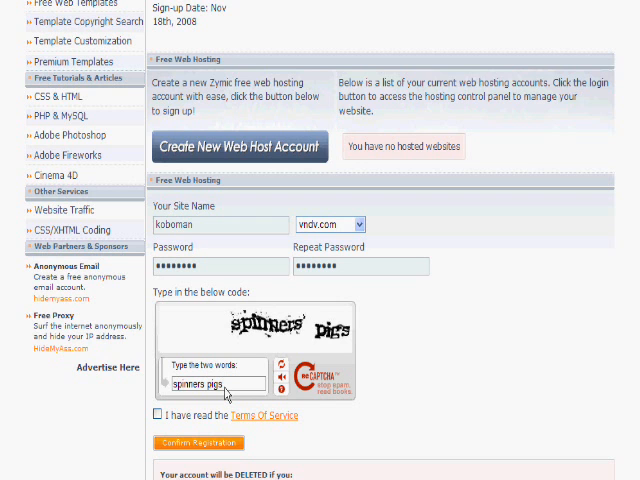
click(158, 416)
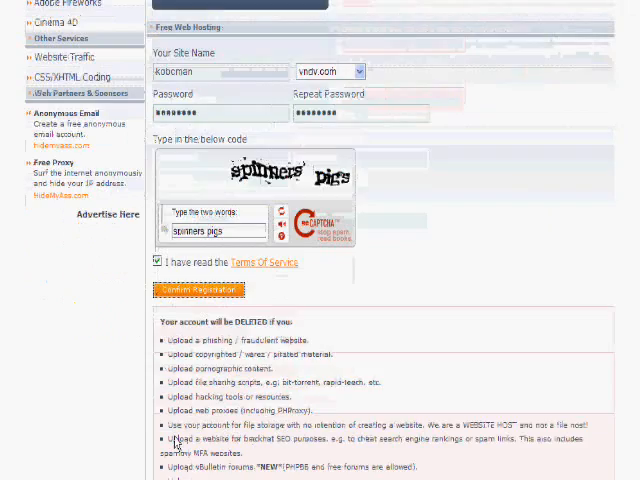
Confirm the registration to create the koboman free hosting account.
click(197, 289)
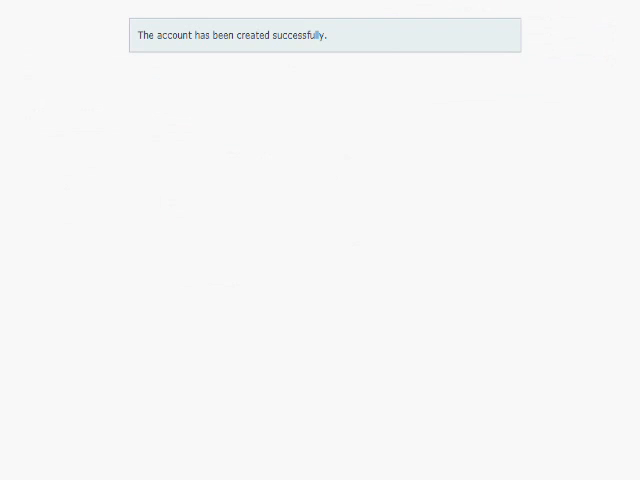
mouse_move(278, 73)
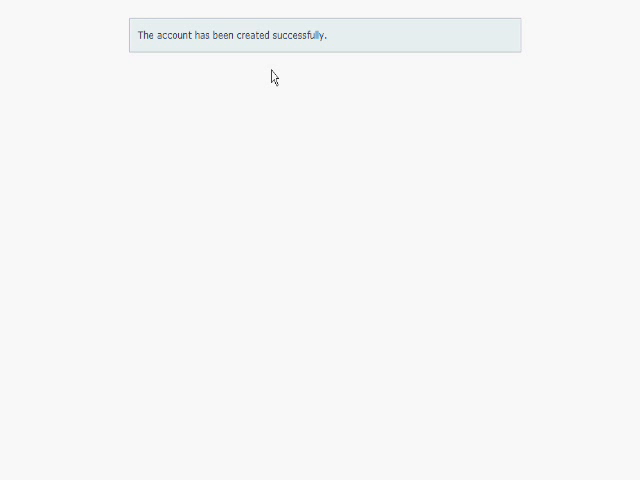
mouse_move(257, 83)
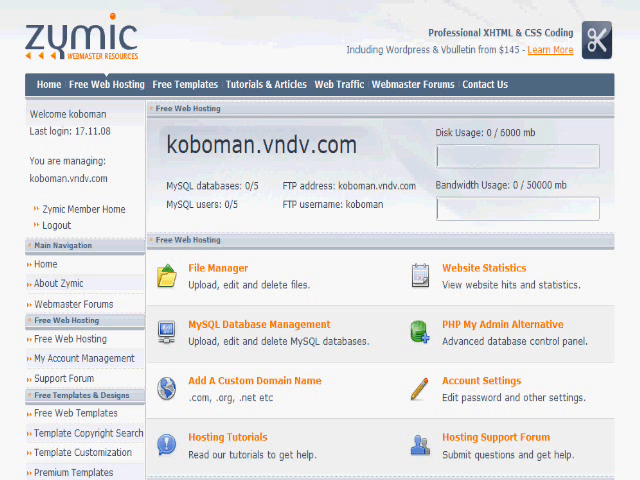
mouse_move(411, 335)
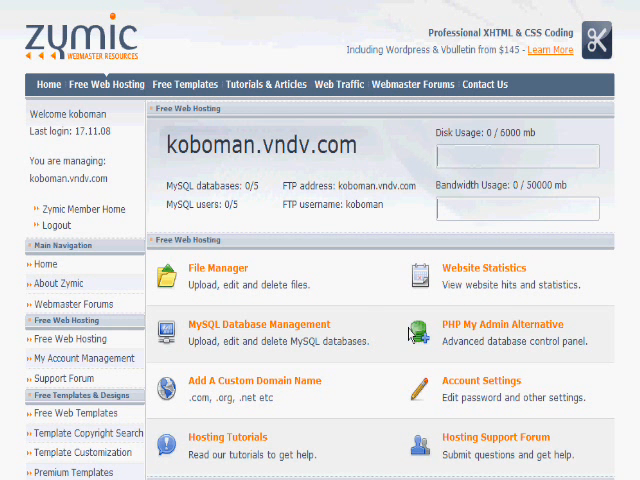
mouse_move(204, 281)
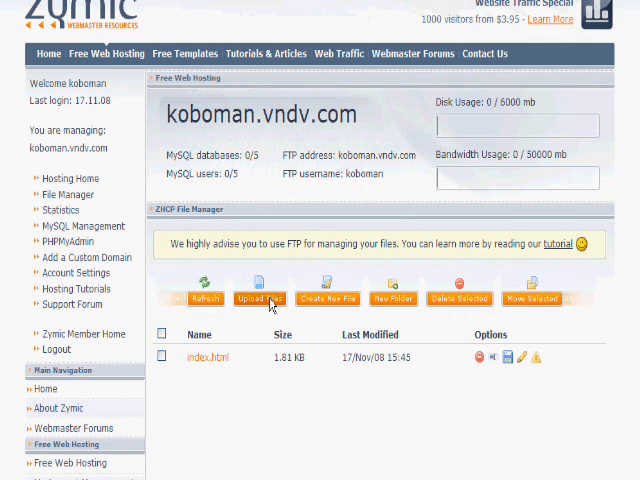
Open the File Manager upload form and browse for the File 1 slot.
click(259, 298)
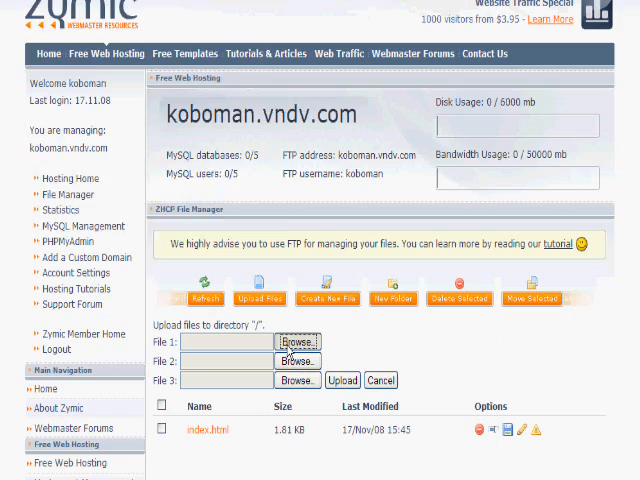
click(297, 342)
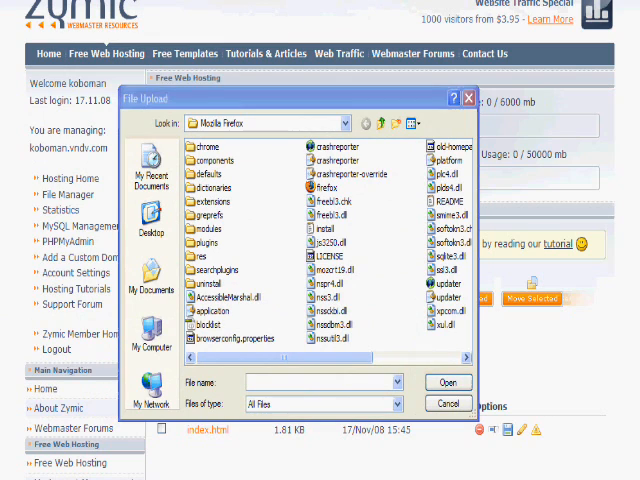
mouse_move(251, 158)
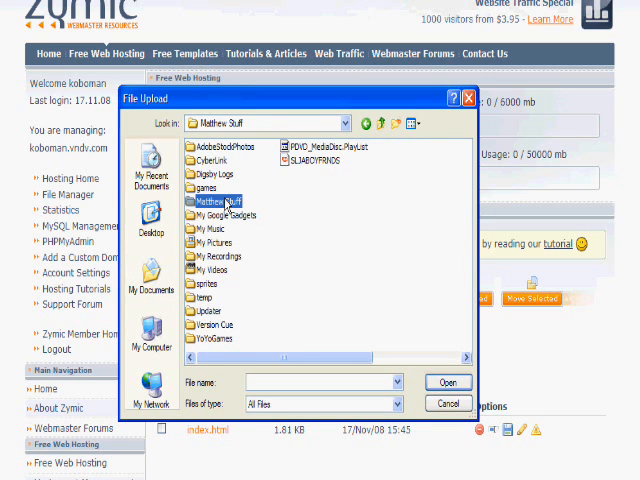
Pick files from Matthew Stuff > turkey-attack for the upload slots.
click(150, 224)
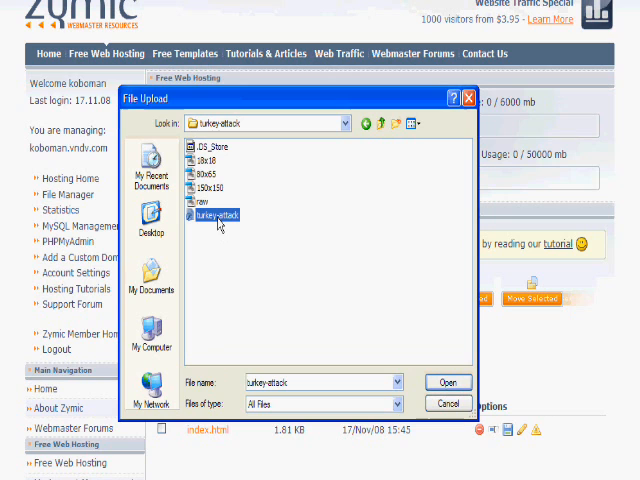
click(445, 381)
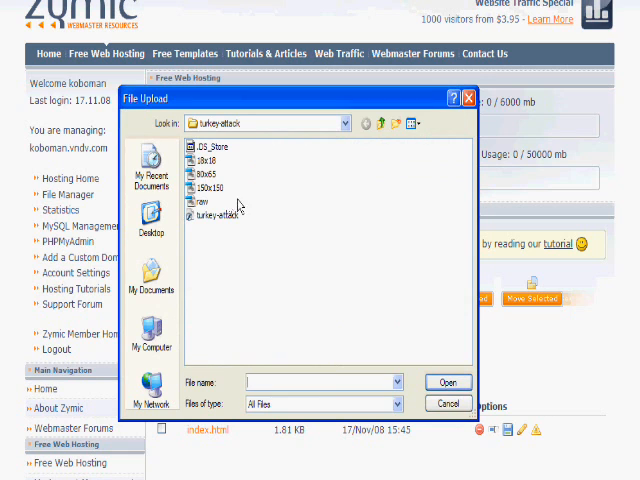
click(198, 201)
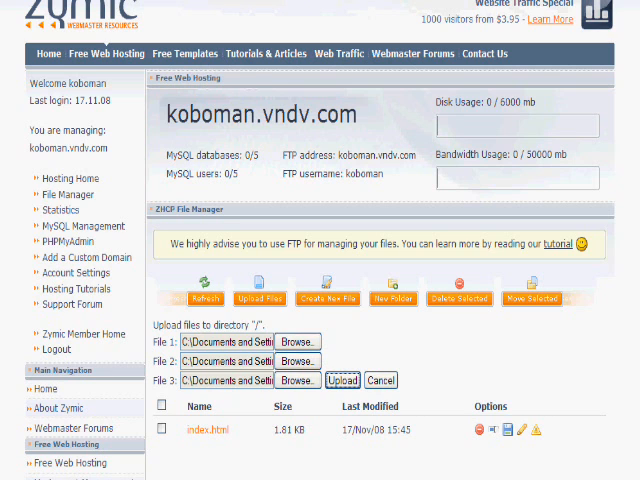
Upload turkey-attack.swf, raw.jpg and 150x150.gif, then bring up a new empty upload form.
click(342, 380)
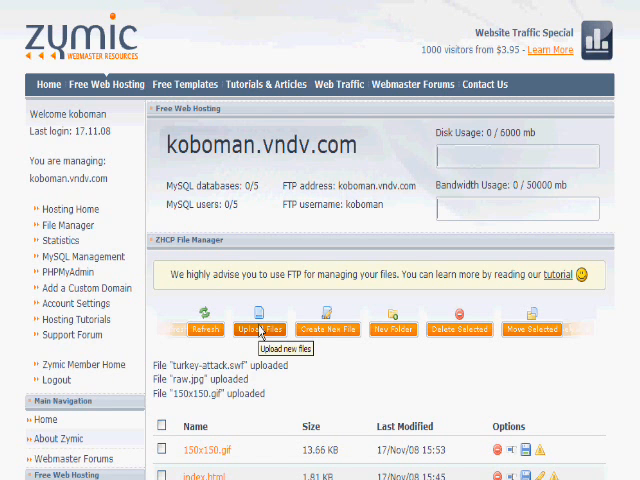
click(259, 321)
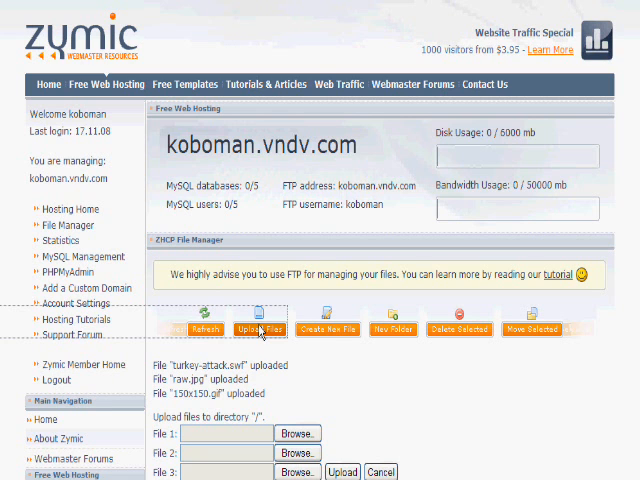
scroll(down, 3)
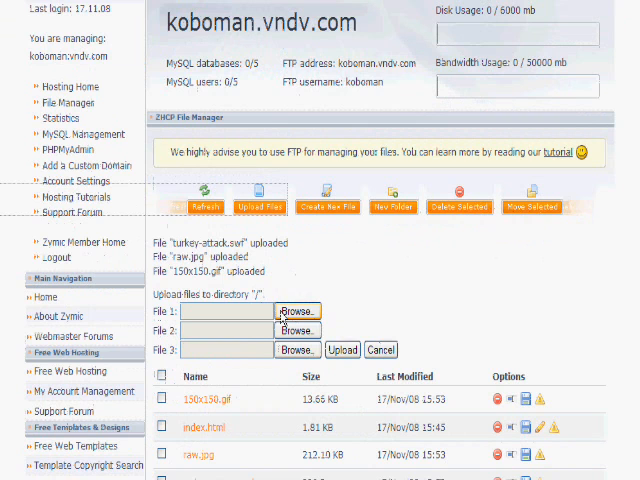
Choose 80x65, 18x18 and .DS_Store from the turkey-attack folder for upload.
click(296, 311)
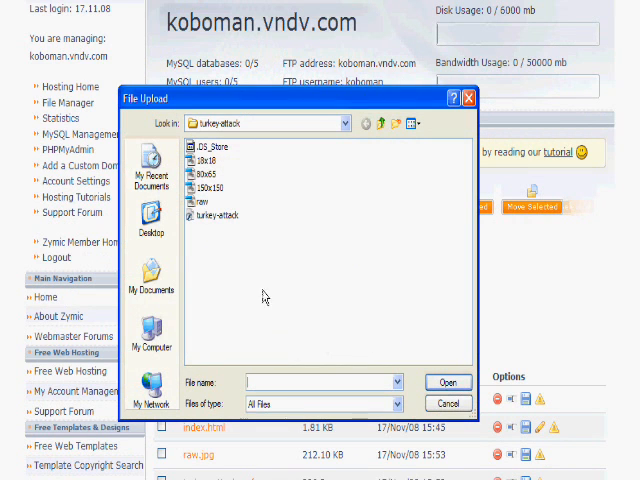
click(204, 172)
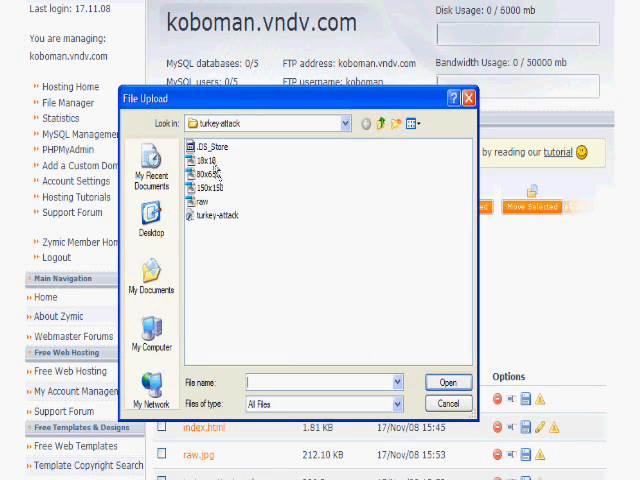
click(204, 160)
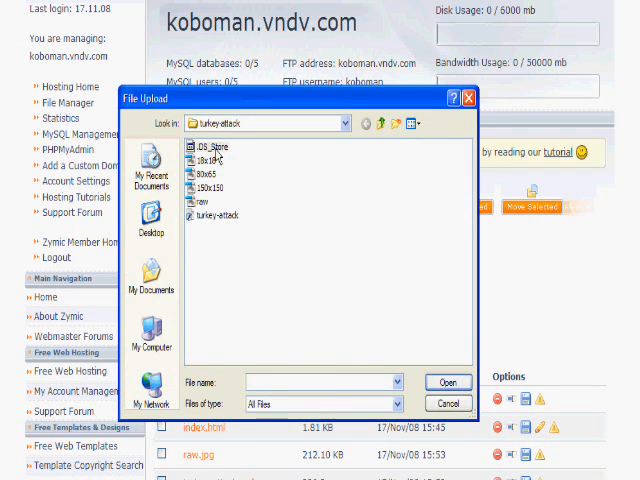
click(444, 382)
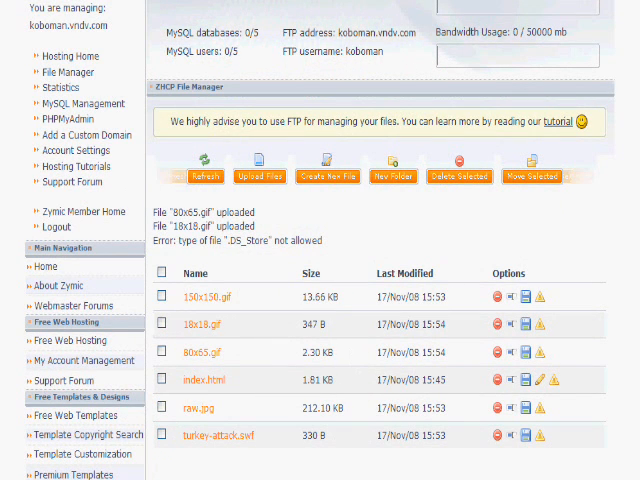
scroll(down, 3)
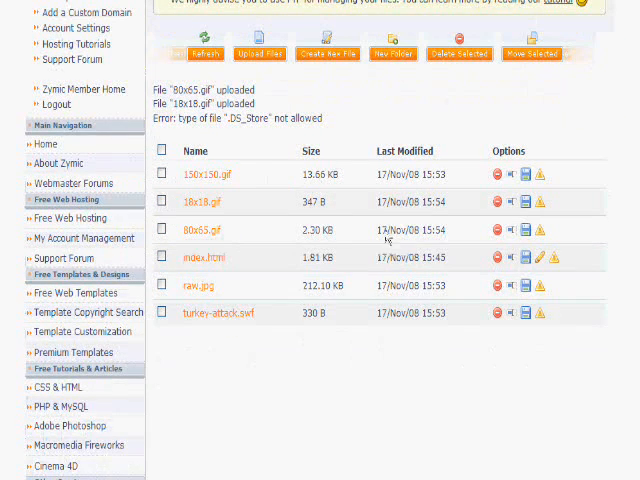
mouse_move(226, 320)
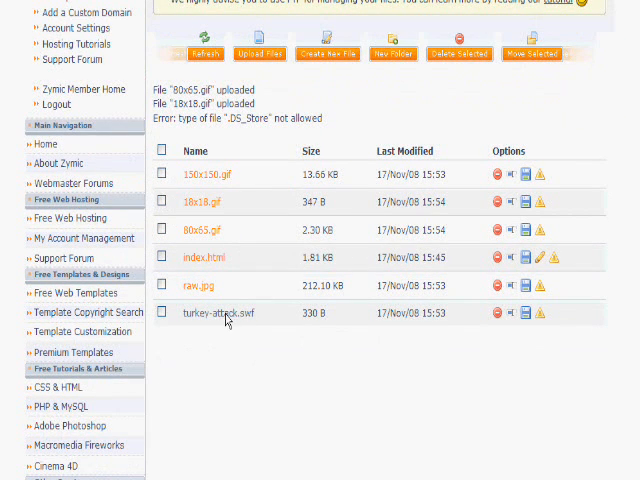